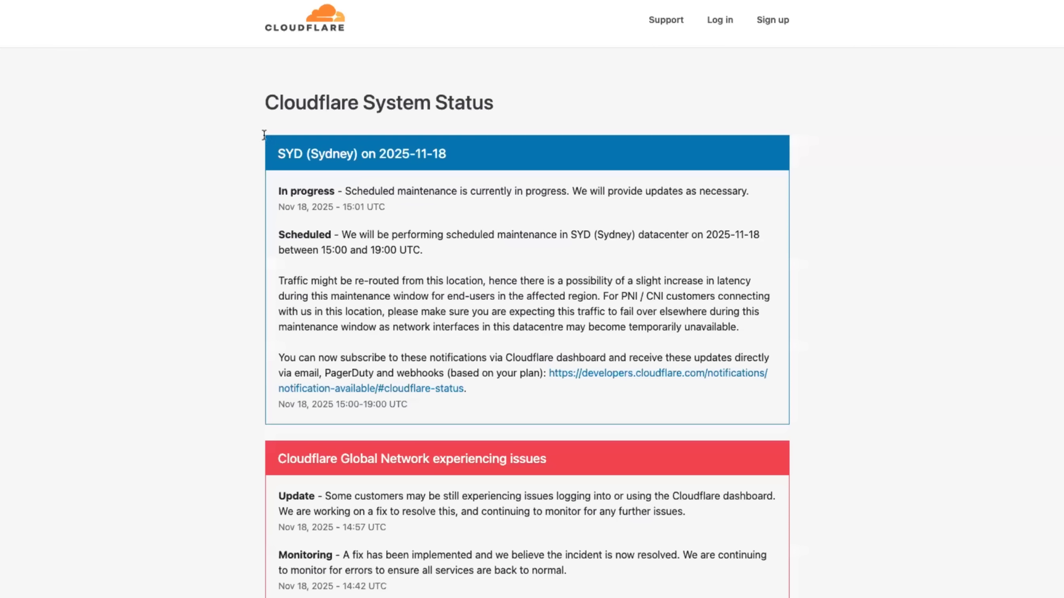
{"action": "mouse_move", "coordinate": [192, 196]}
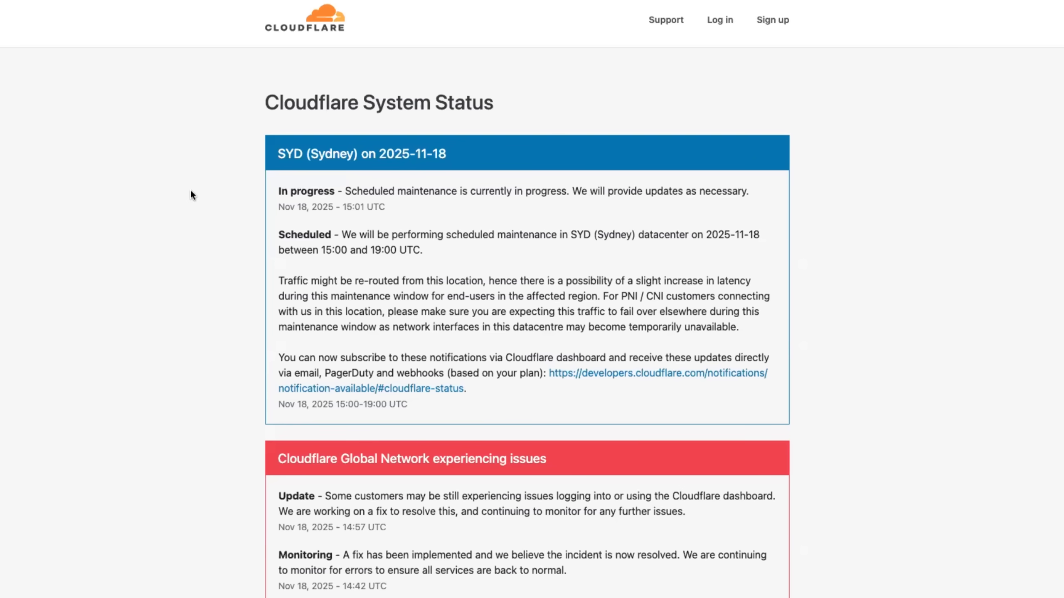
{"action": "mouse_move", "coordinate": [437, 99]}
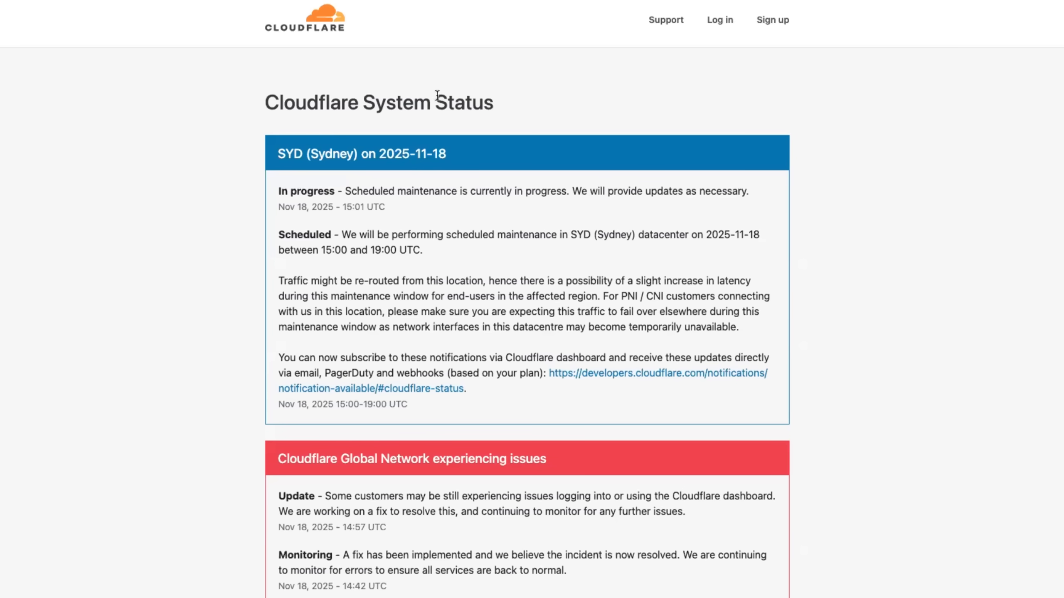
Scroll down to the Global Network incident and highlight "Update -" in its latest update
{"action": "scroll", "scroll_direction": "down", "scroll_amount": 3}
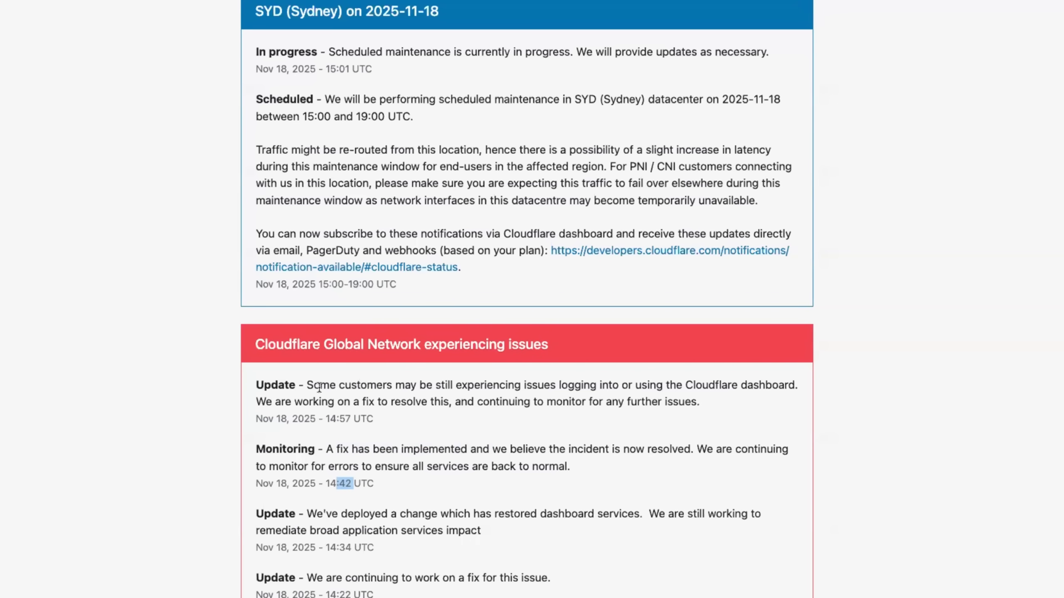
{"action": "left_click_drag", "start_coordinate": [318, 385], "coordinate": [469, 384]}
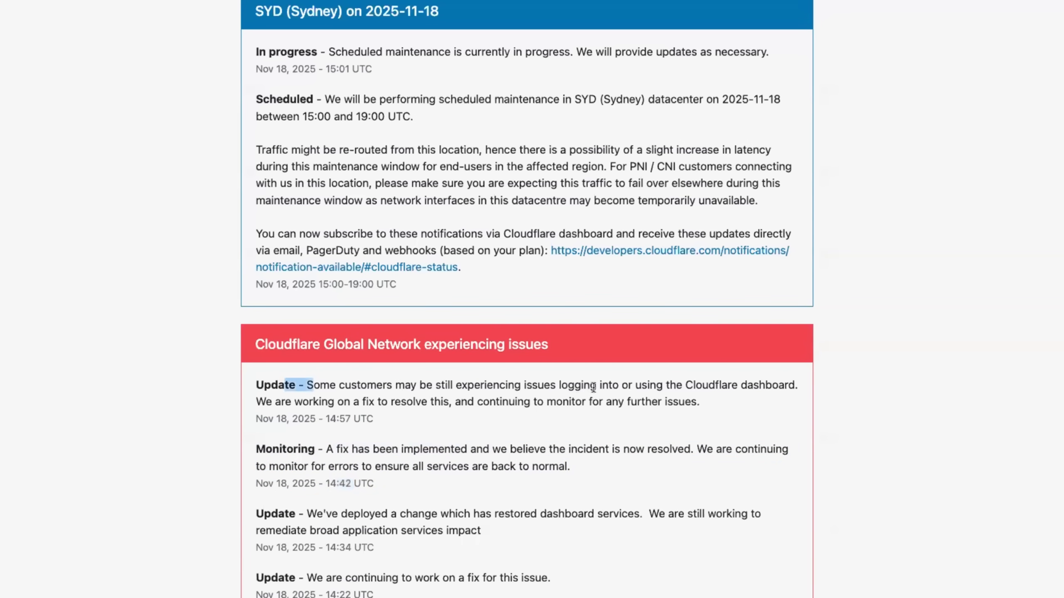
{"action": "mouse_move", "coordinate": [572, 409]}
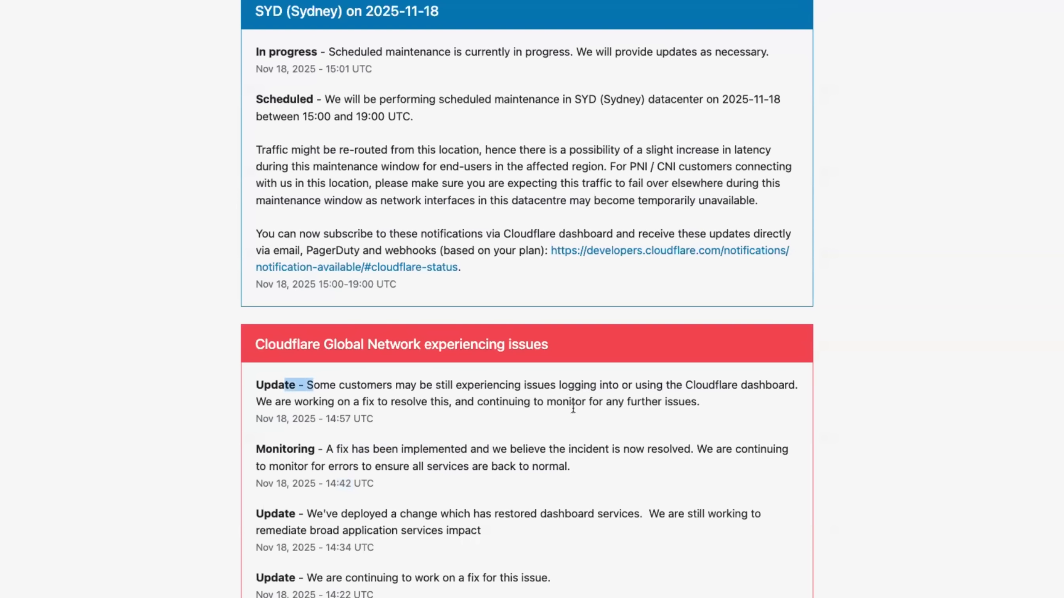
{"action": "mouse_move", "coordinate": [526, 468]}
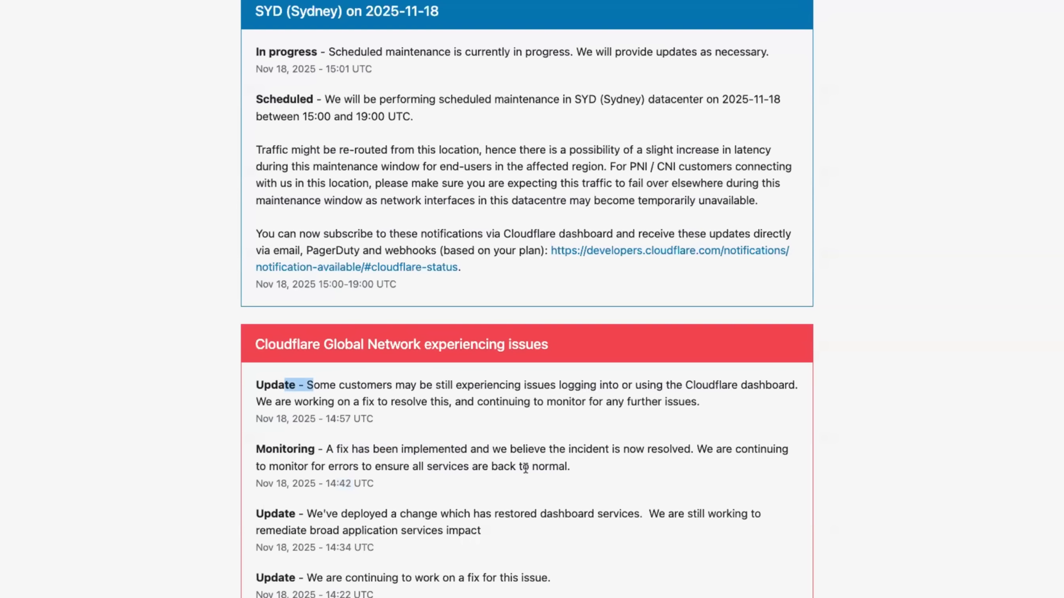